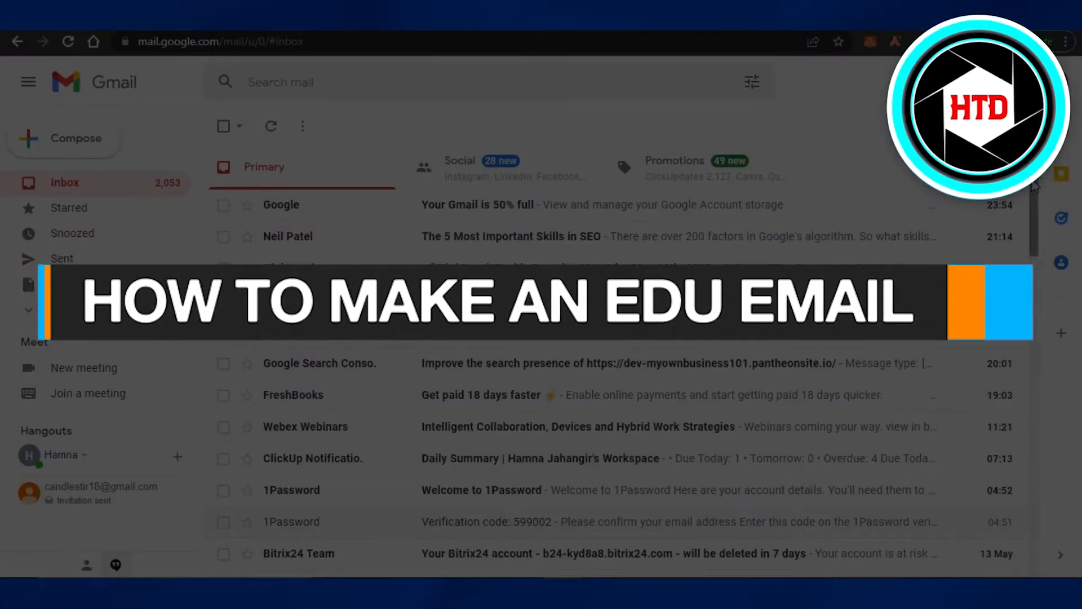
- Open the 10minutemail.net result from the Google search for 10minutemail
scroll(down, 3)
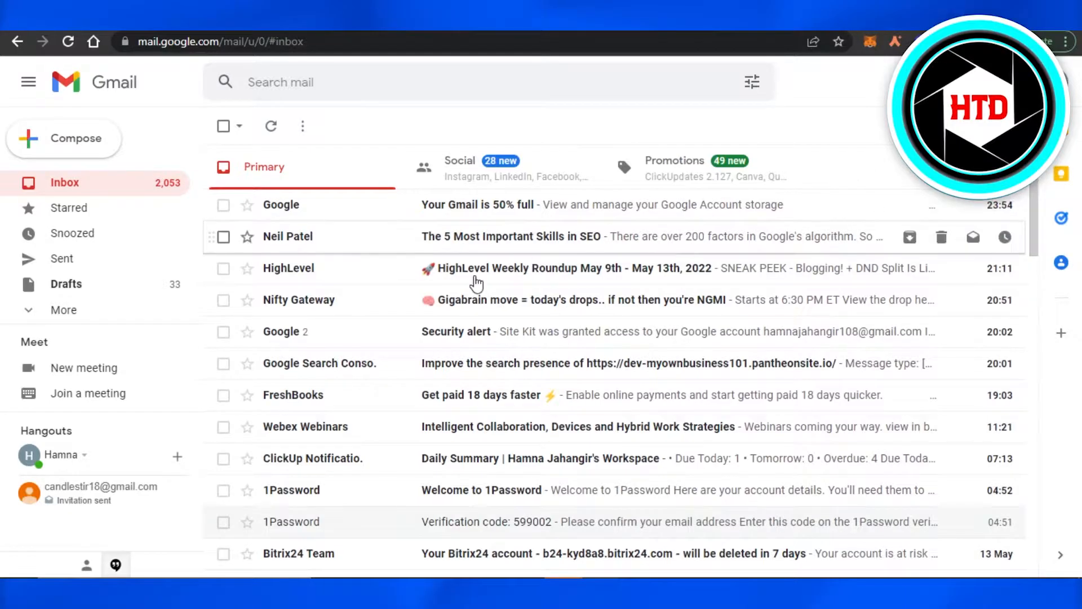
mouse_move(222, 300)
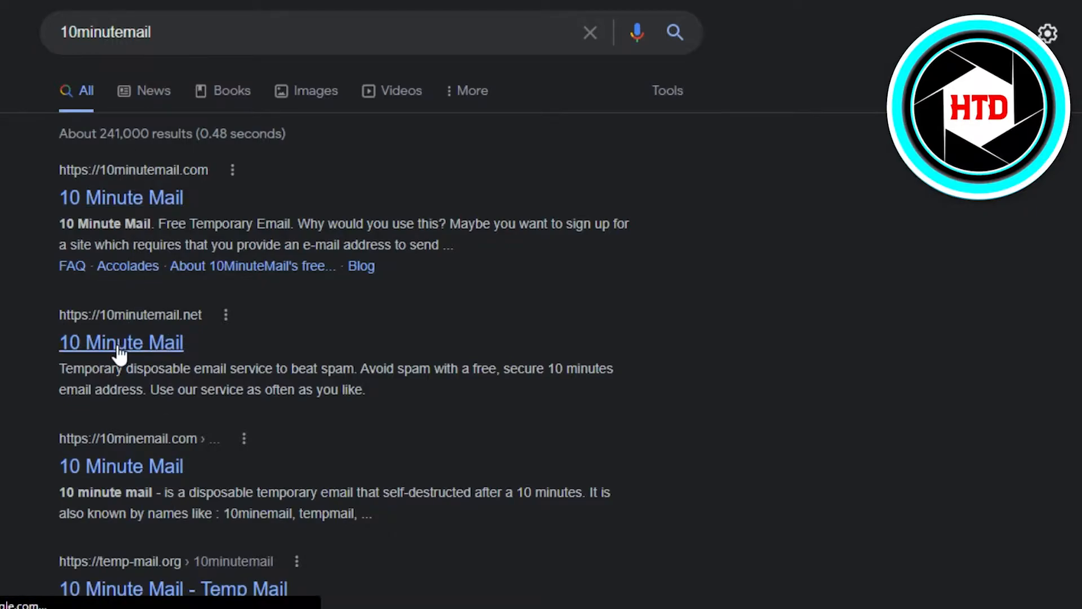
mouse_move(181, 407)
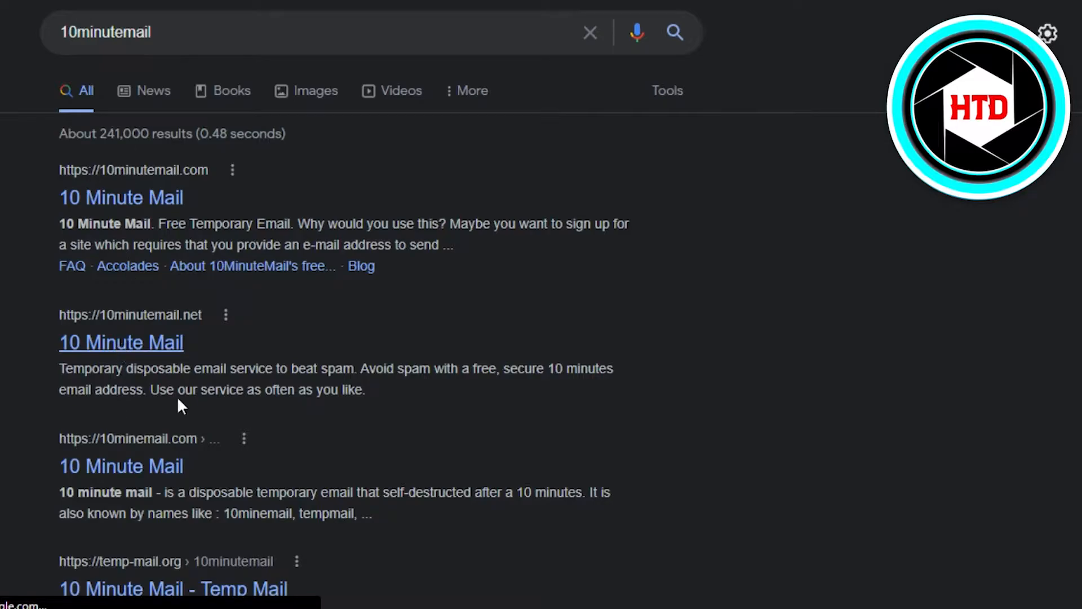
click(120, 342)
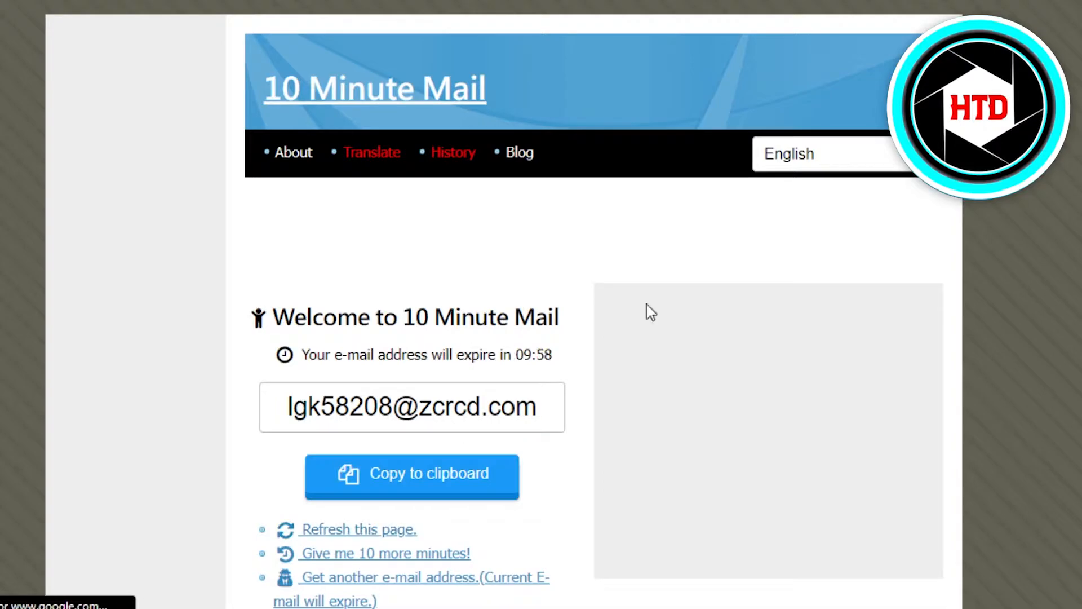
scroll(down, 3)
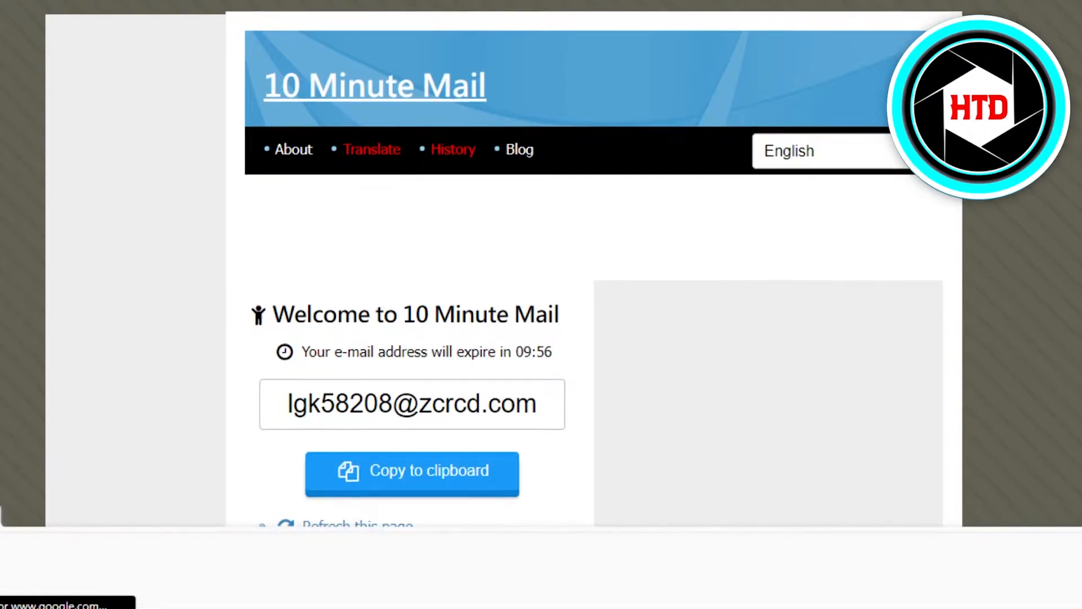
scroll(down, 3)
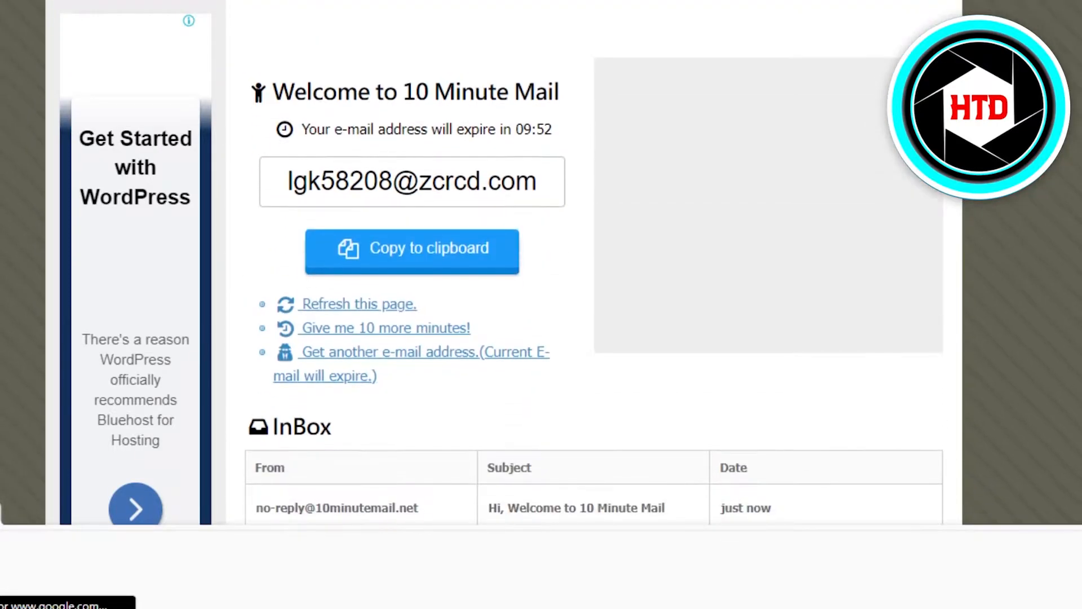
click(411, 182)
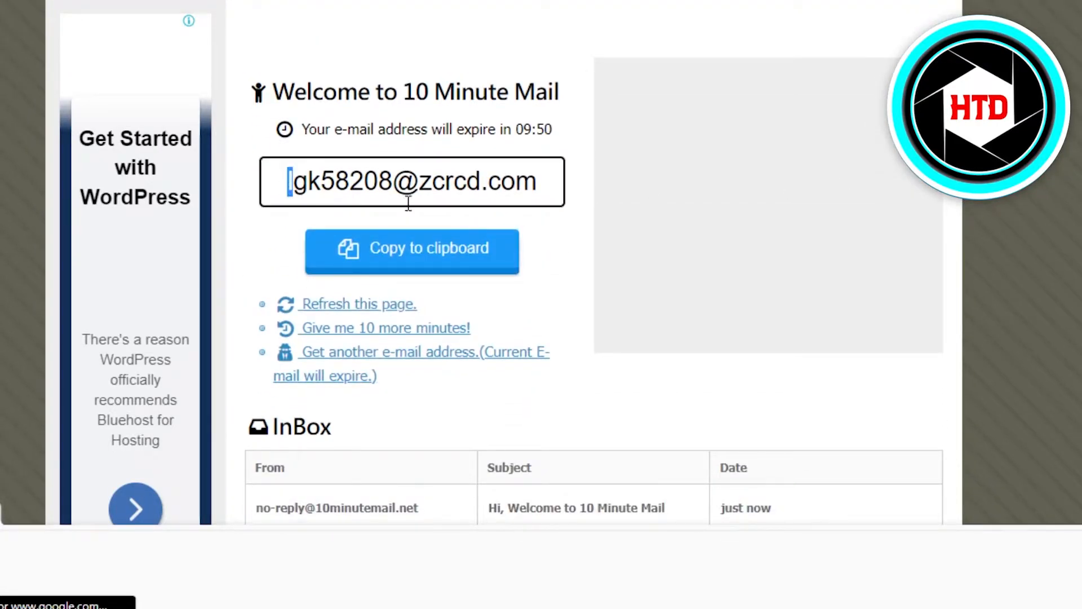
click(411, 250)
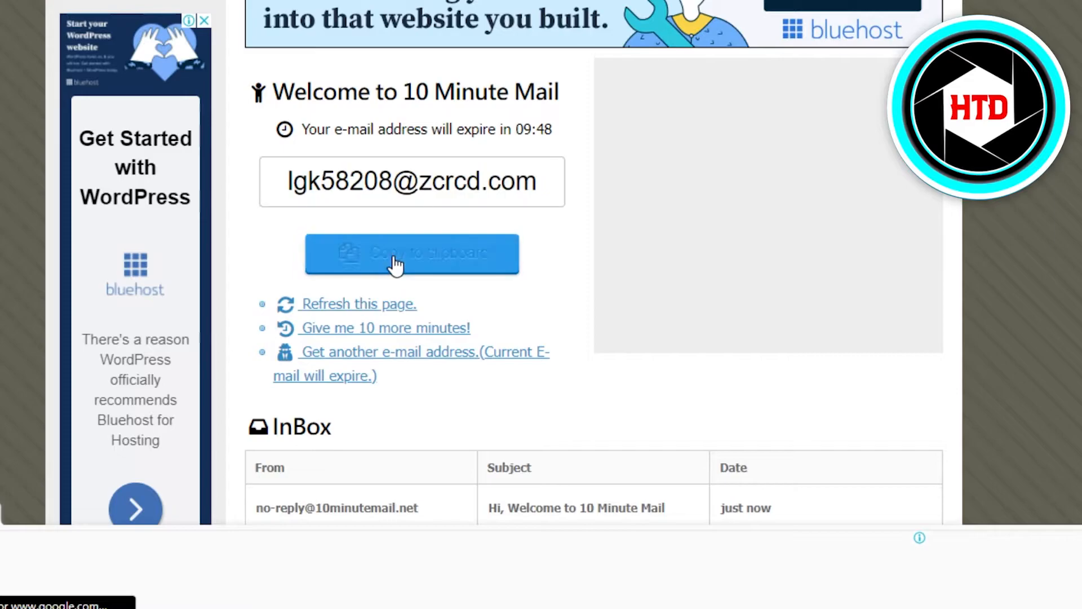
click(411, 253)
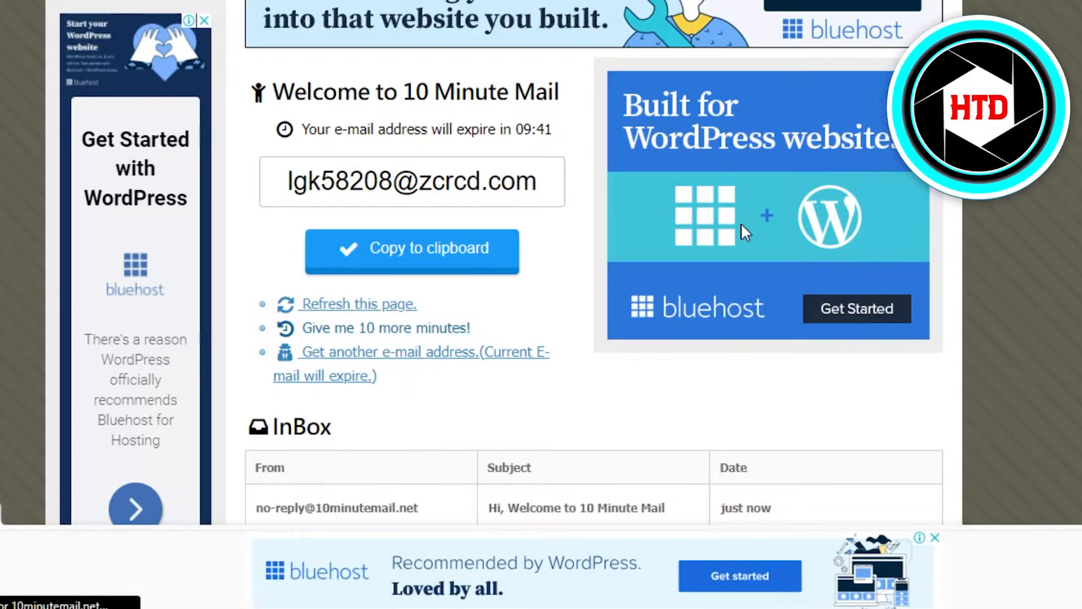
scroll(down, 3)
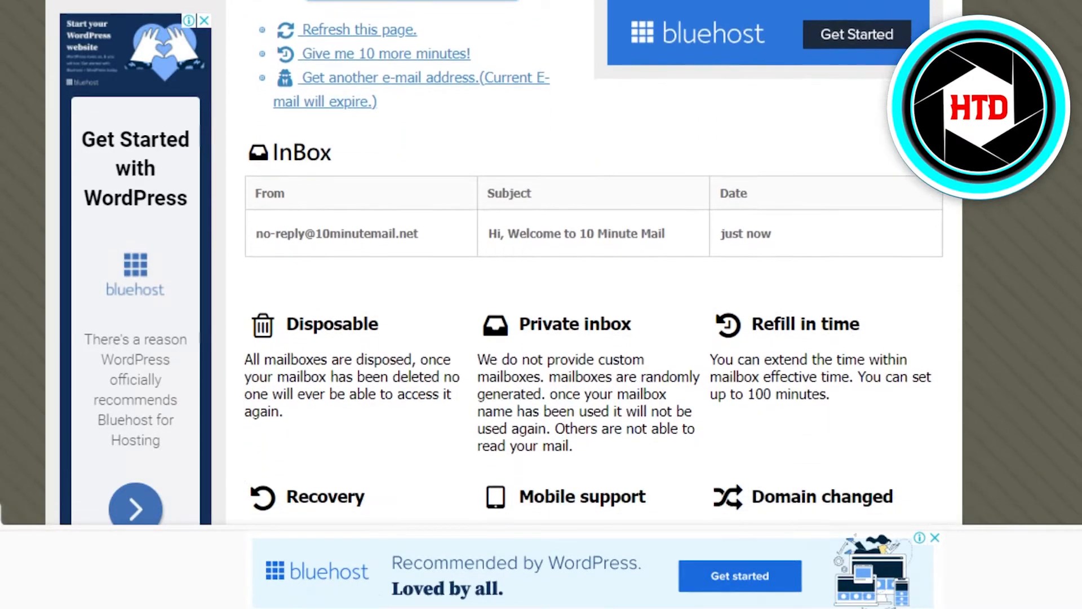
scroll(up, 3)
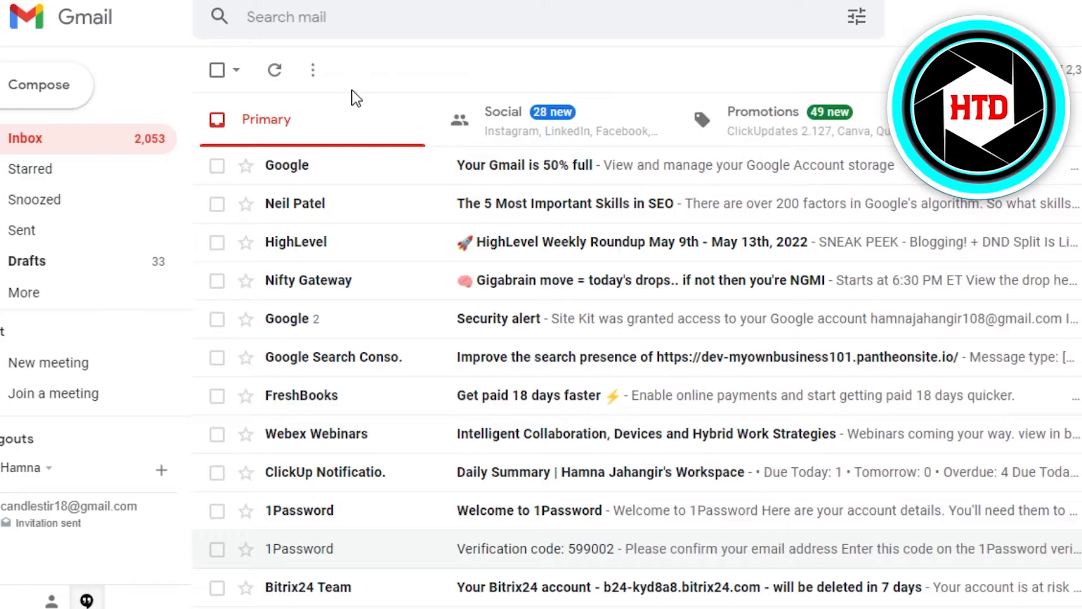
click(38, 85)
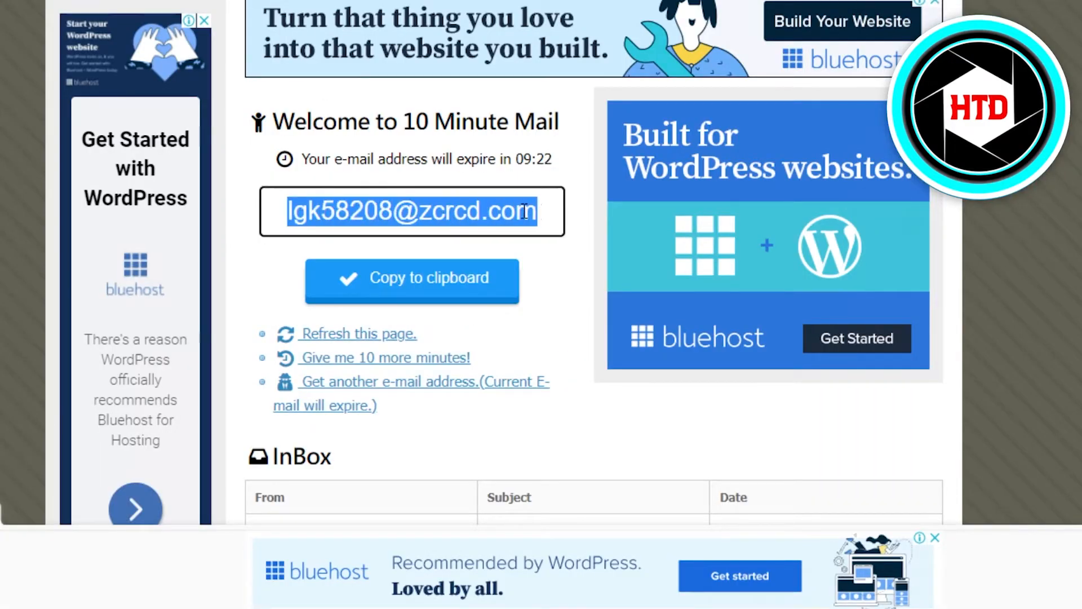
mouse_move(340, 90)
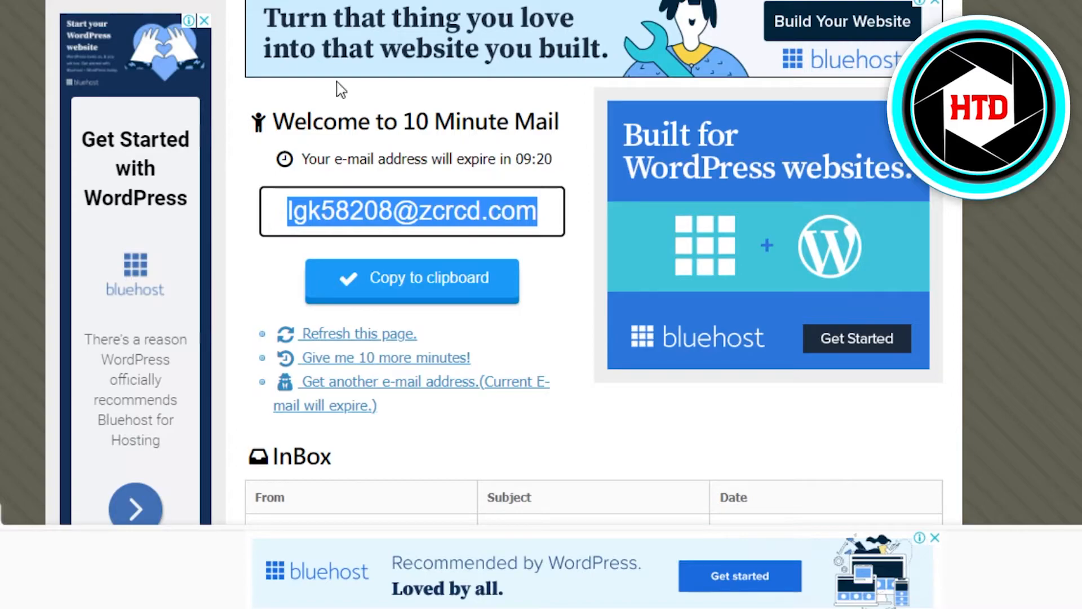
mouse_move(31, 301)
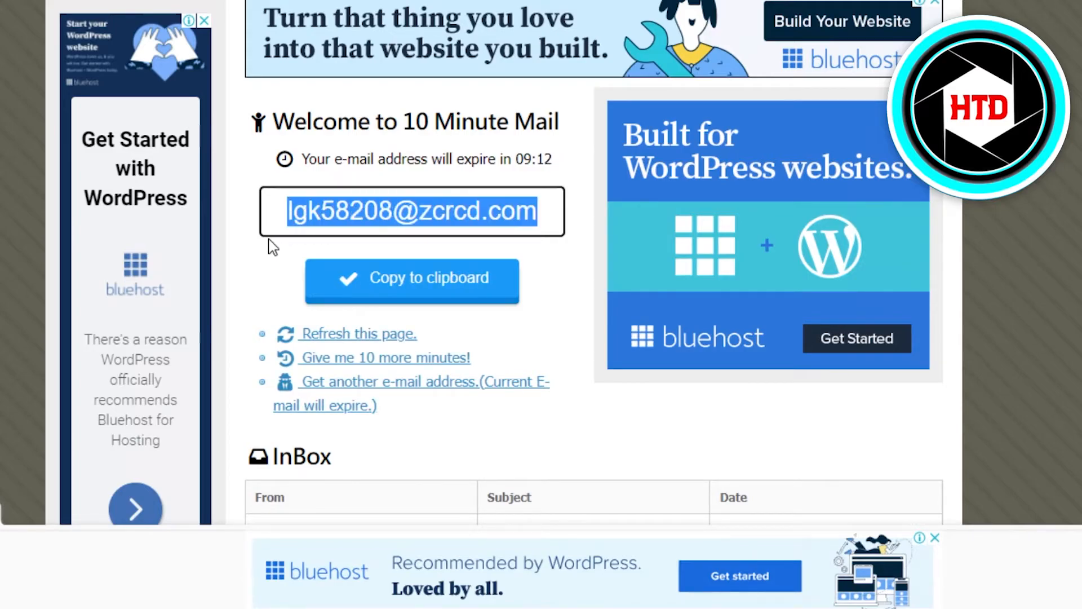
click(411, 281)
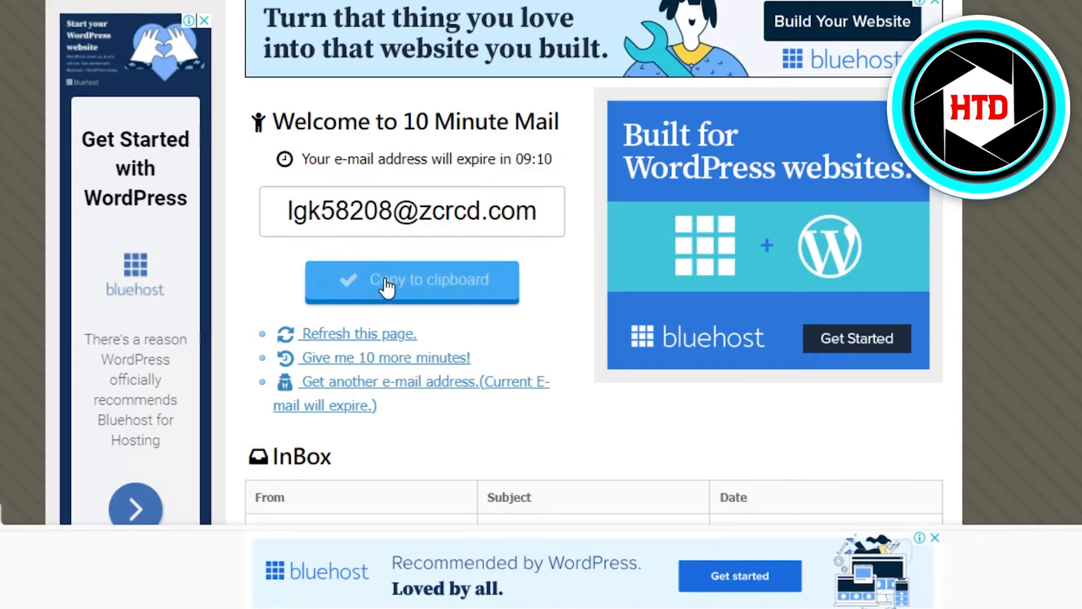
mouse_move(394, 311)
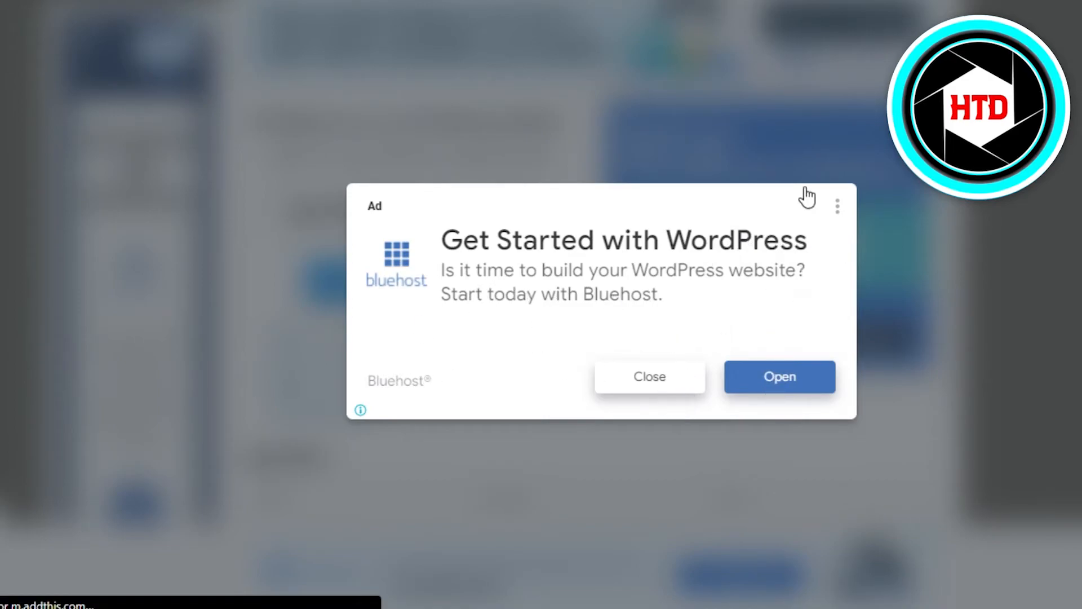
- Close the Bluehost WordPress ad and scroll down to the inbox's welcome message
click(648, 376)
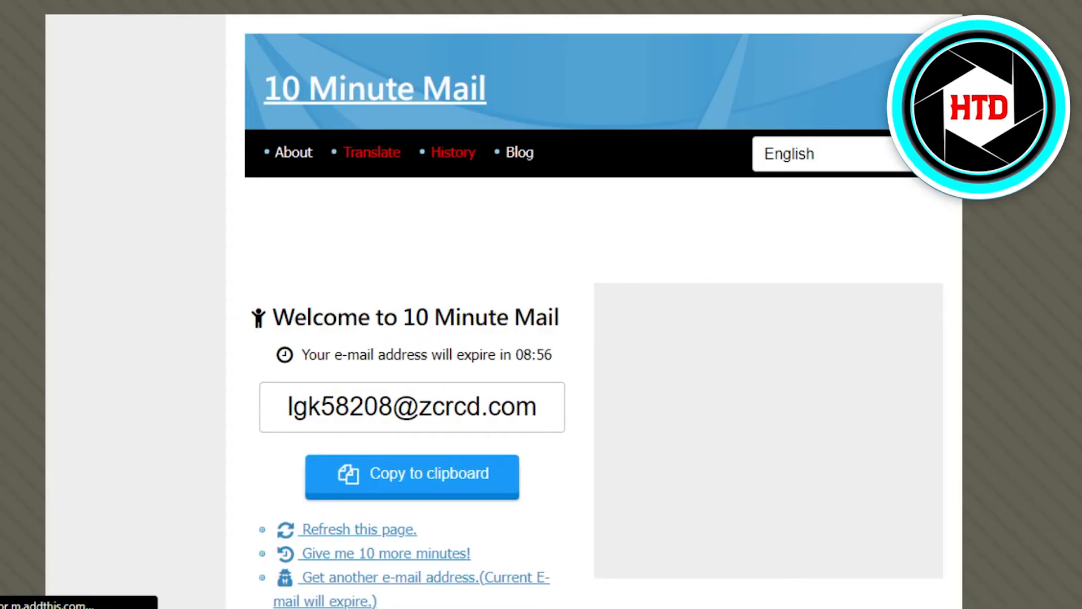
scroll(down, 3)
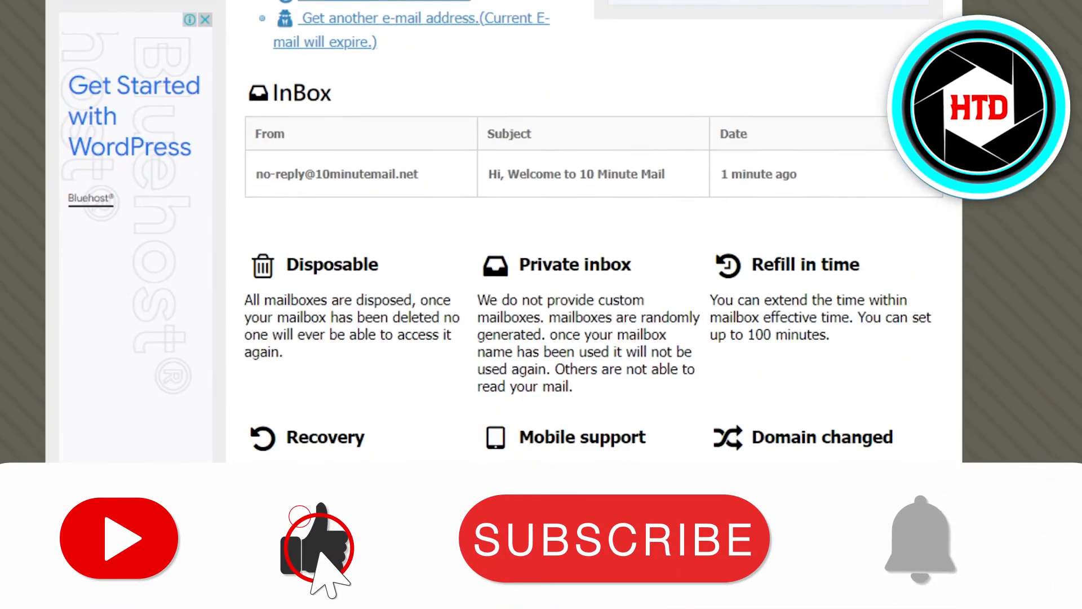